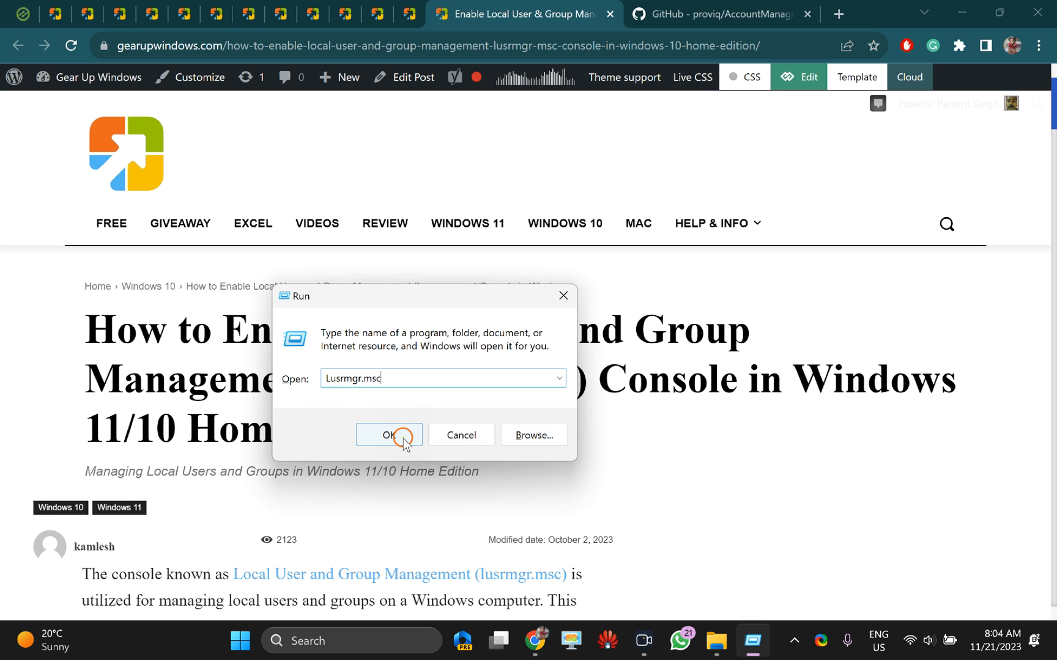
Launch the built-in lusrmgr.msc console, inspect Users and Groups, then close it
click(388, 435)
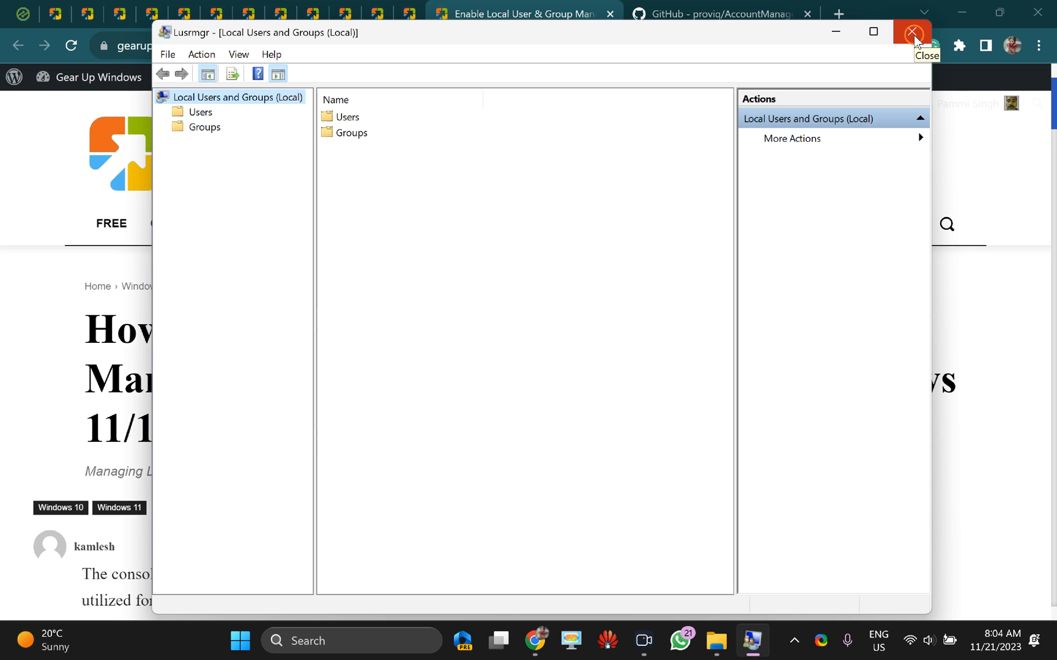
click(911, 32)
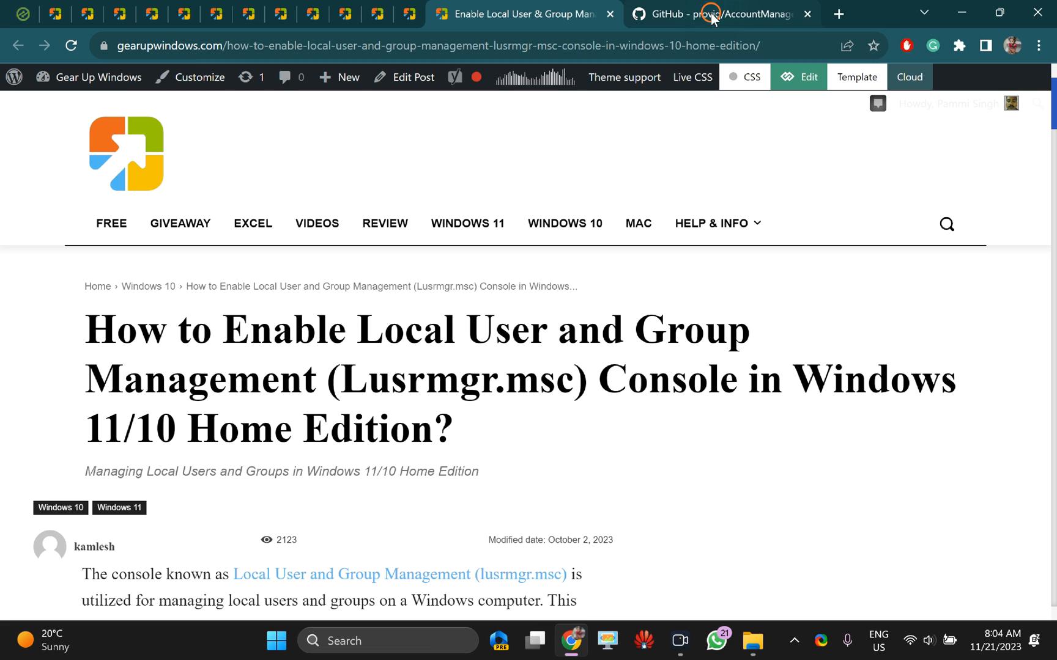
Download lusrmgr.exe from the AccountManagement lusrmgr v1.6.3 release assets
click(722, 15)
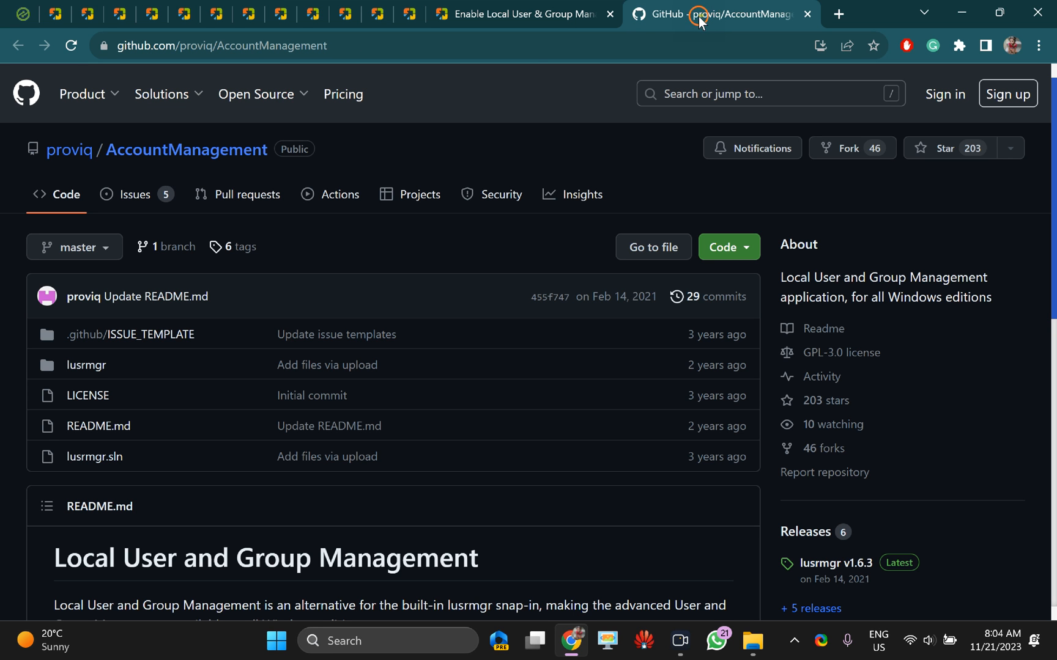
mouse_move(866, 553)
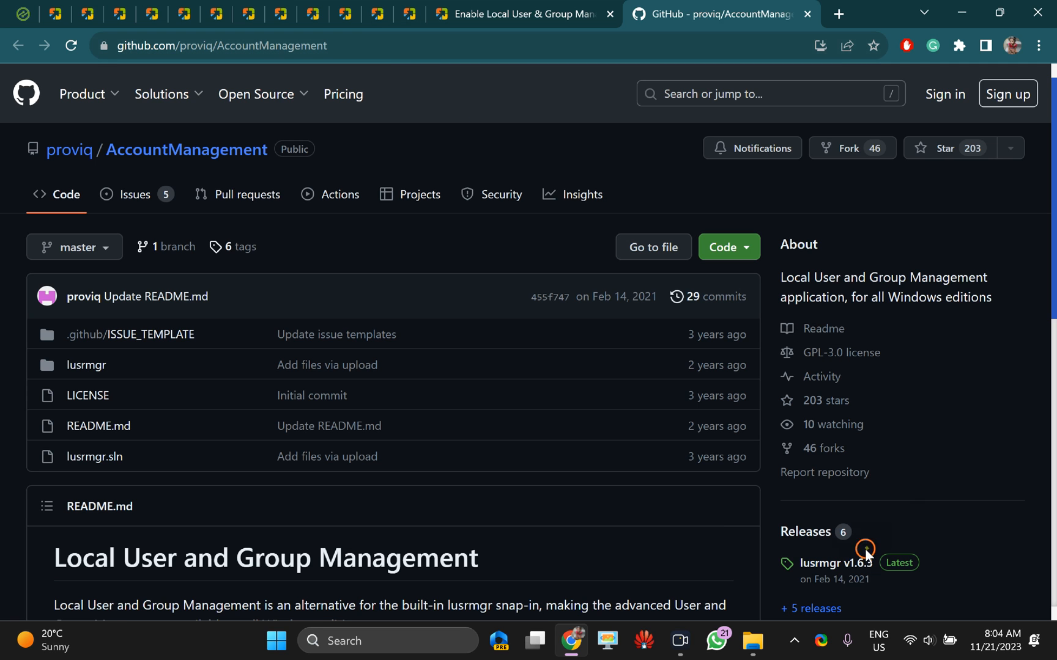
mouse_move(829, 564)
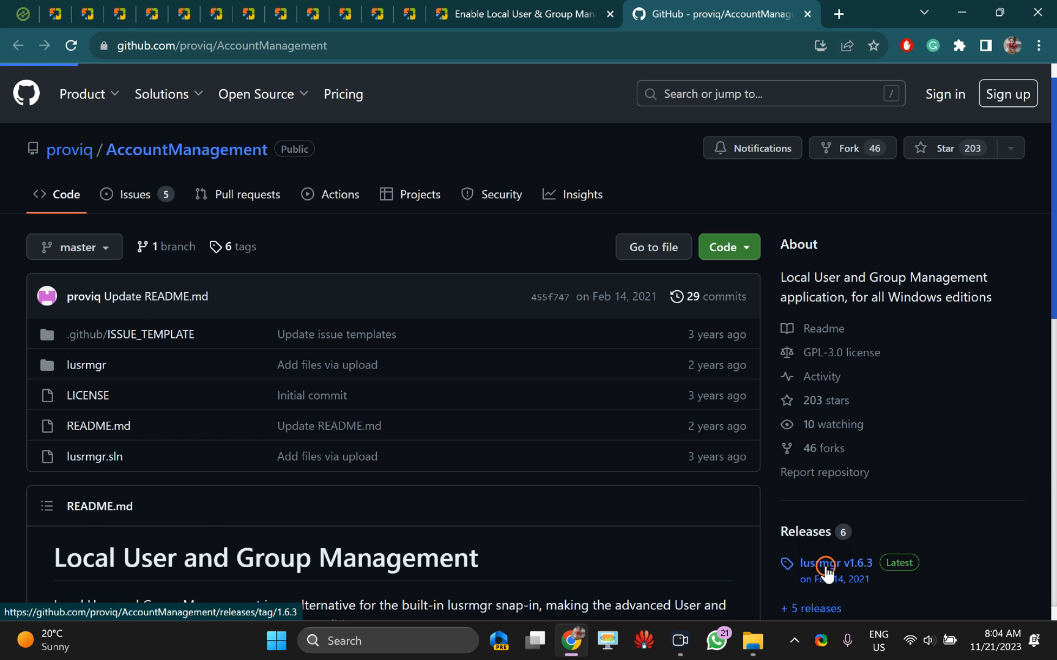
click(836, 564)
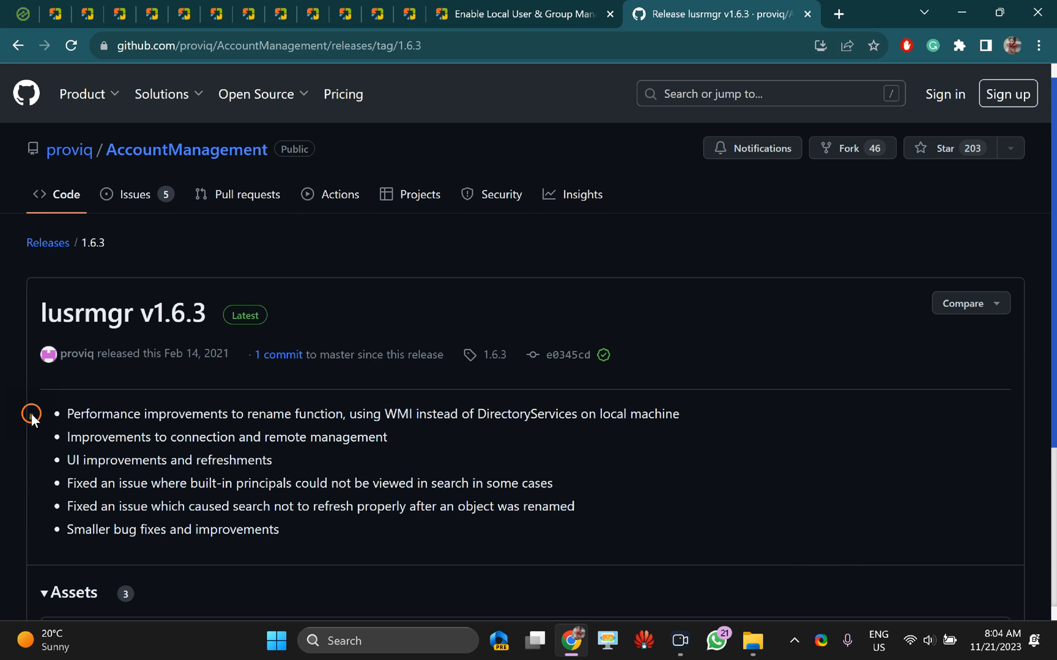
scroll(down, 3)
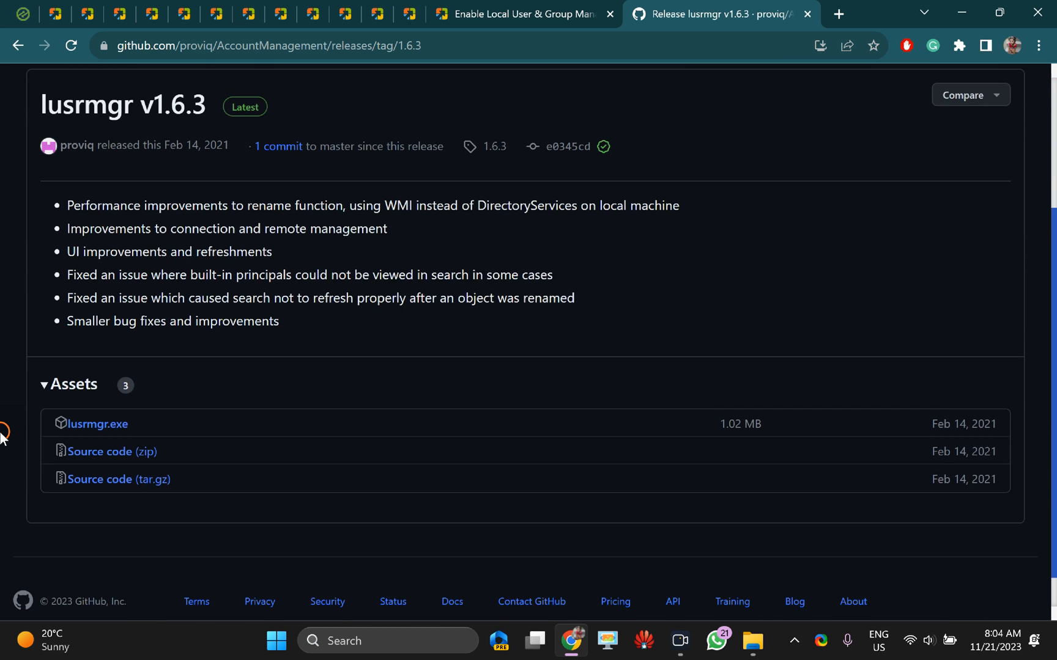
scroll(down, 3)
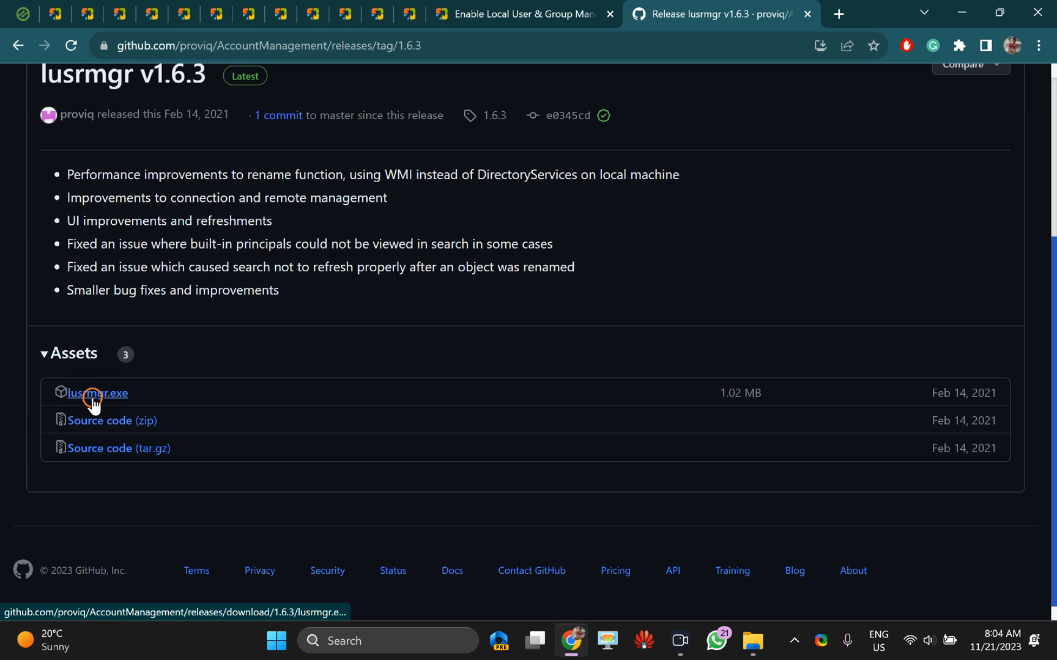
click(96, 392)
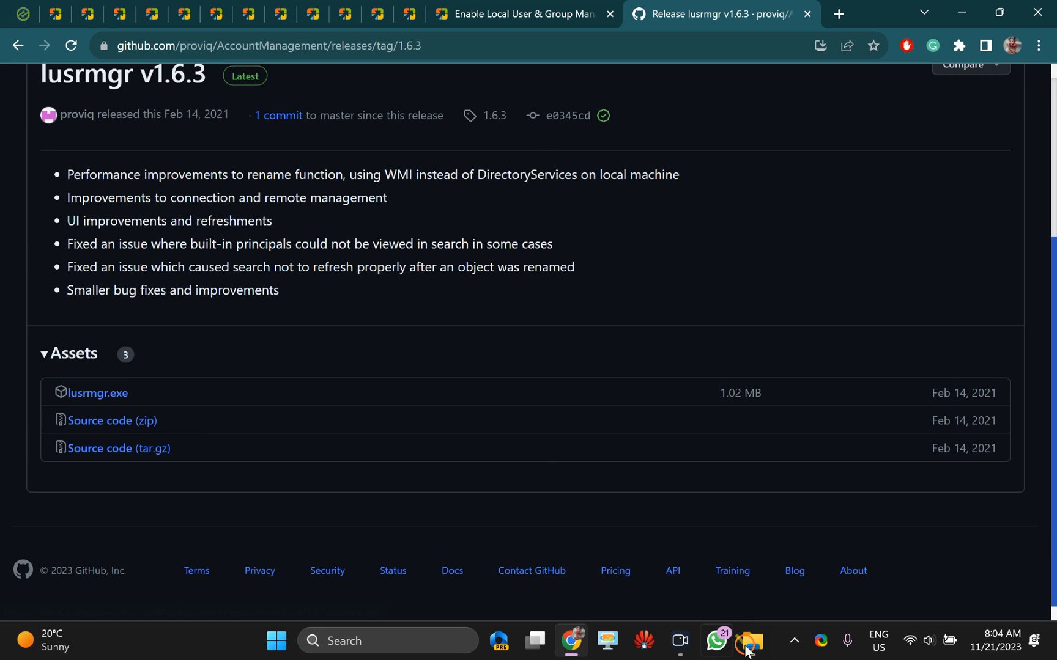
Launch the downloaded lusrmgr app from the Downloads > Programs folder
click(752, 640)
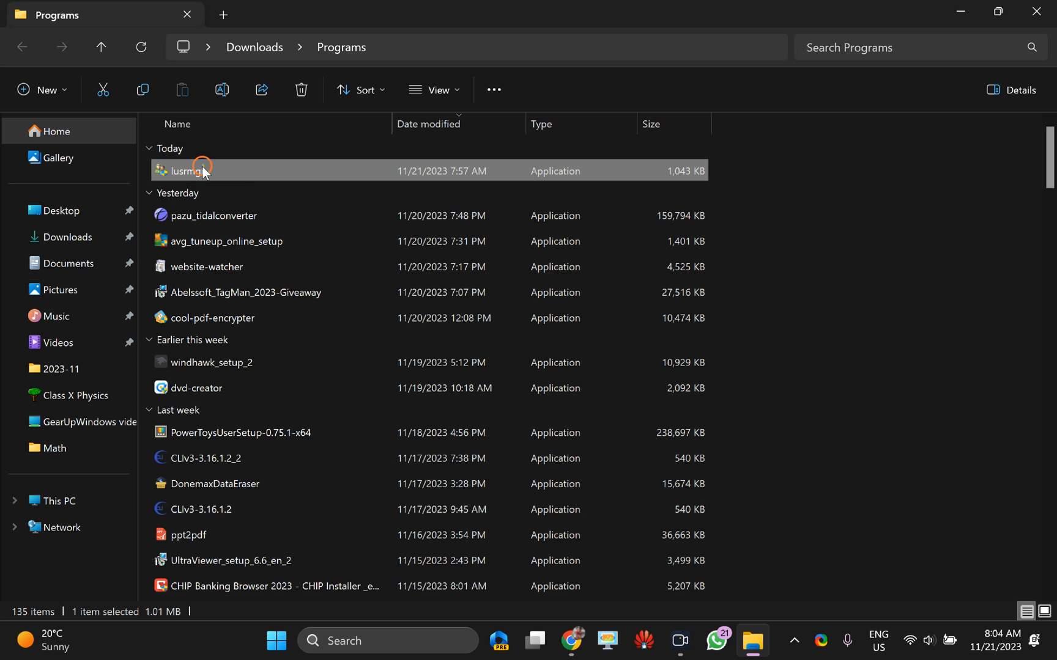
mouse_move(213, 186)
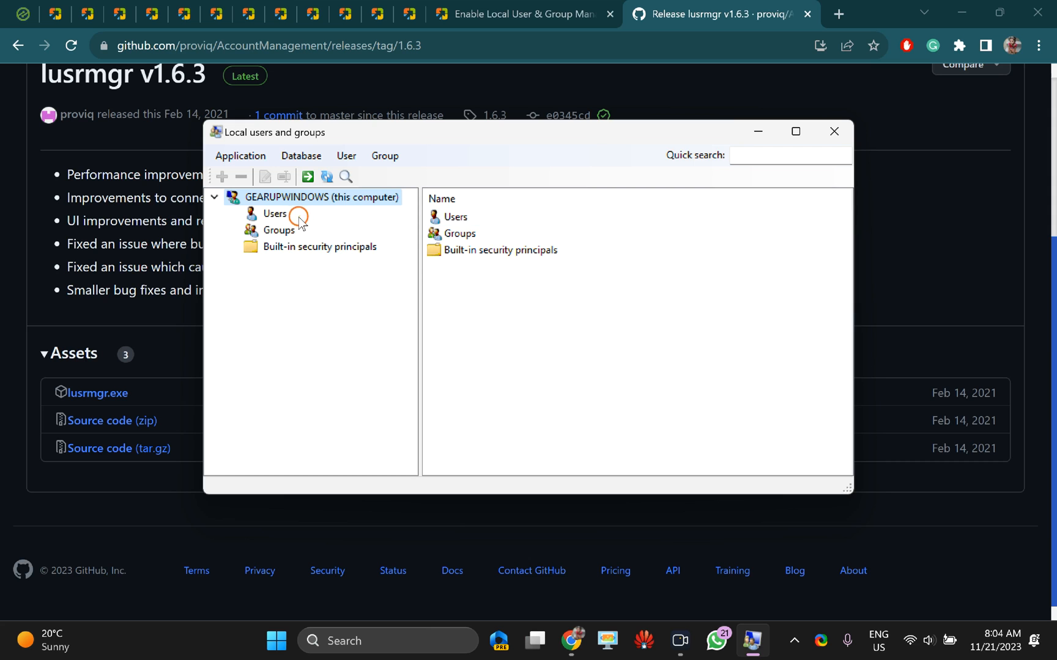
Browse Users, Built-in security principals and Groups, ending on the seven local user accounts
click(274, 214)
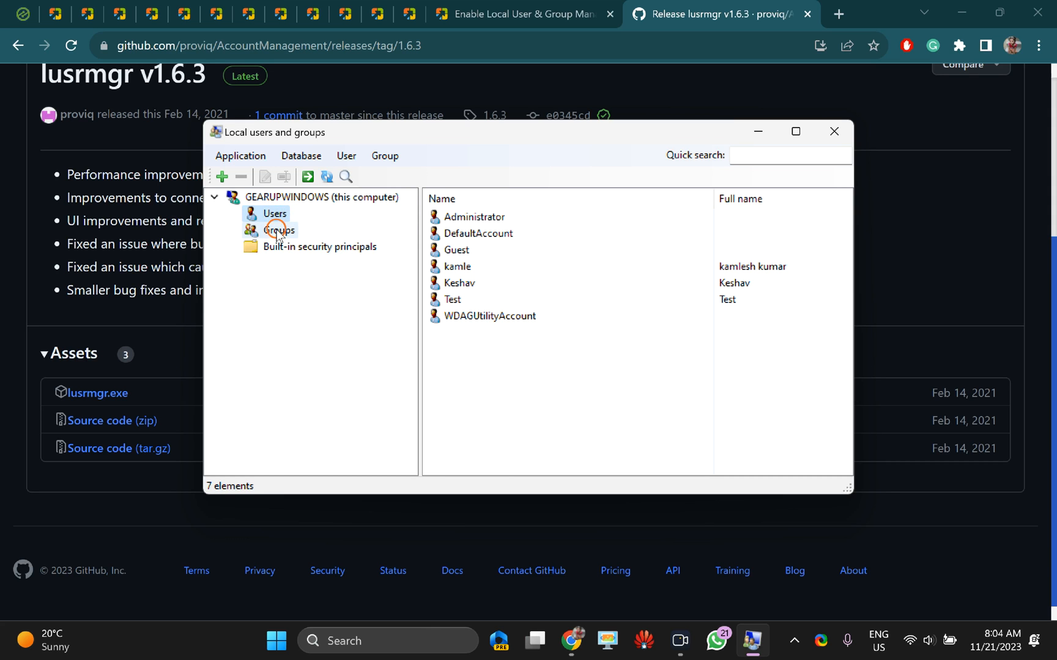
click(319, 247)
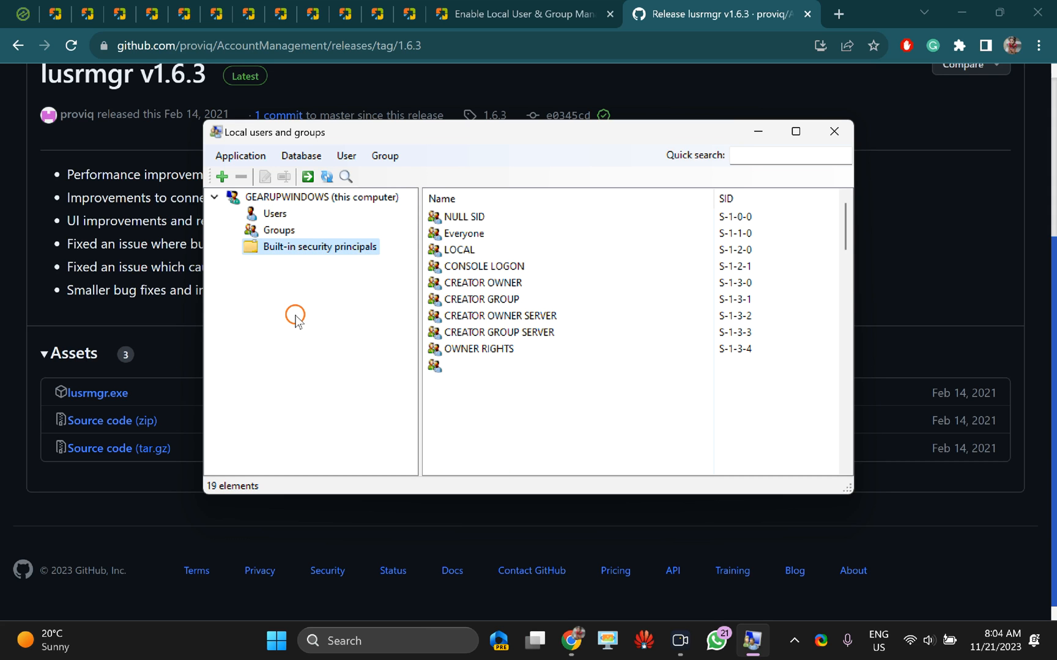
click(274, 215)
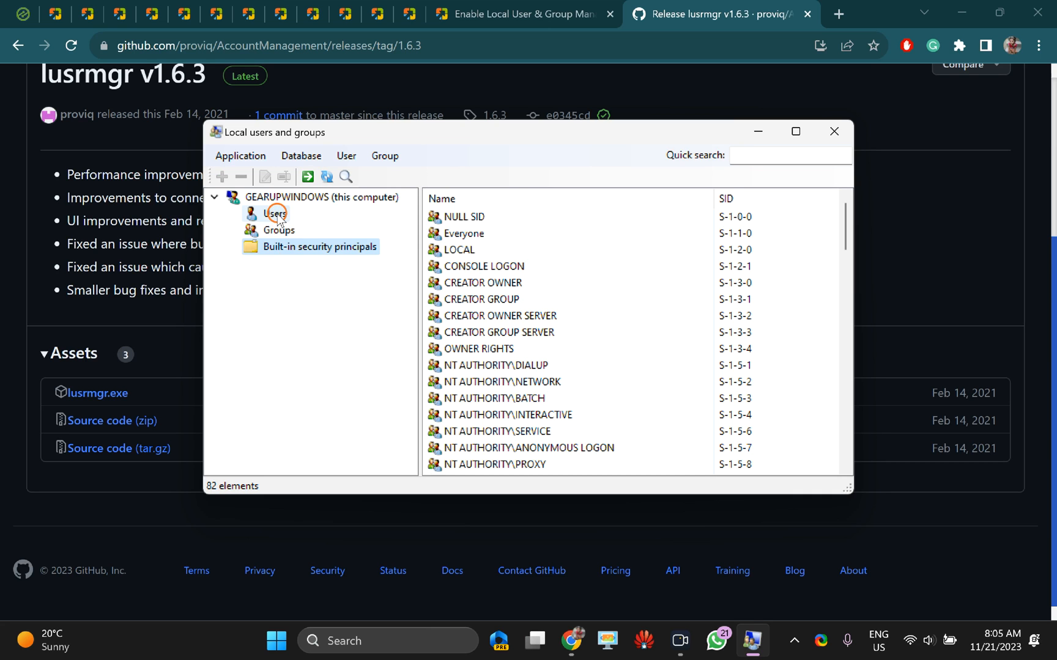
click(274, 214)
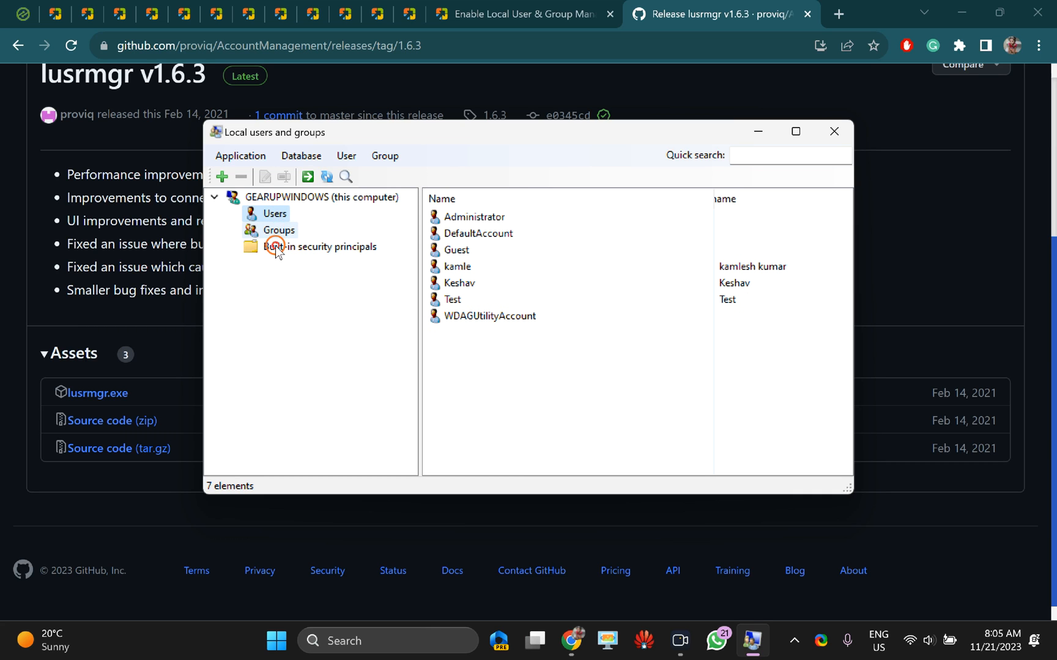
click(274, 214)
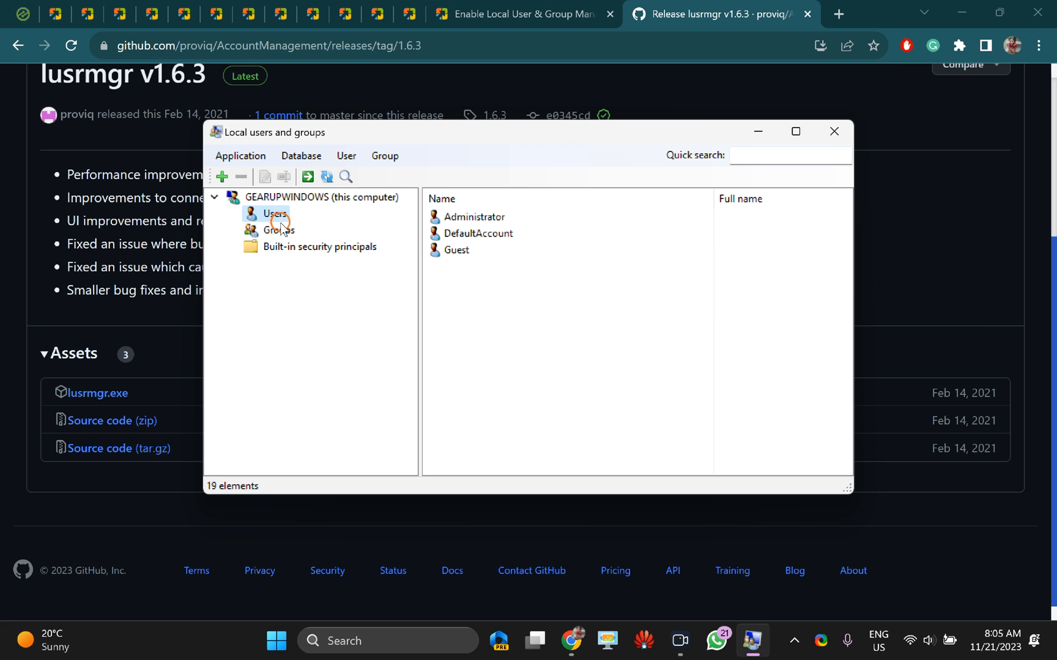
click(275, 214)
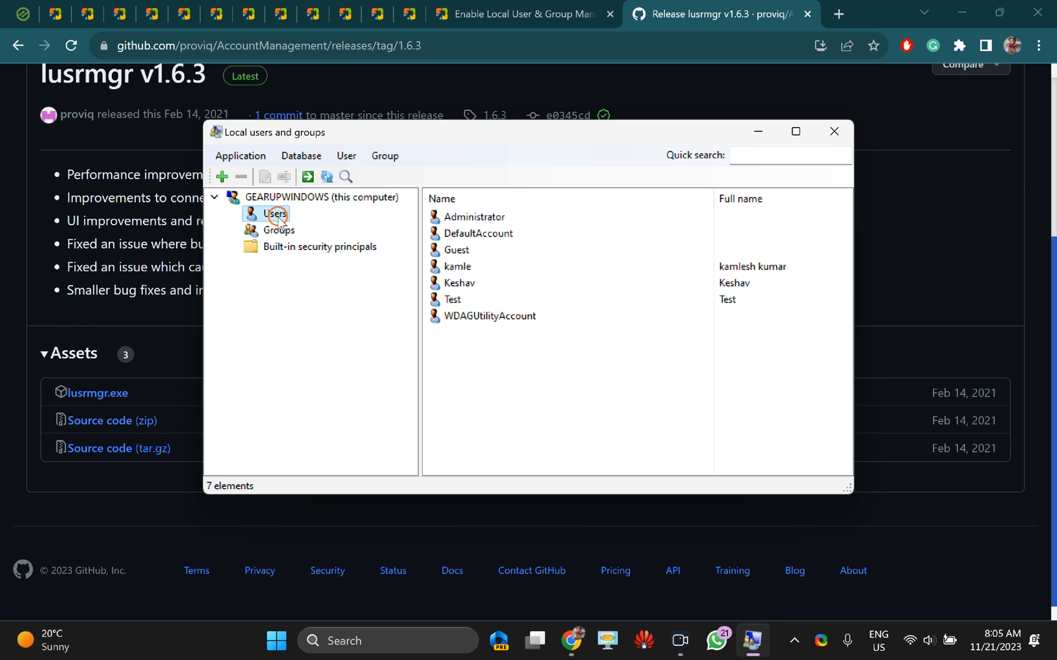
right_click(276, 214)
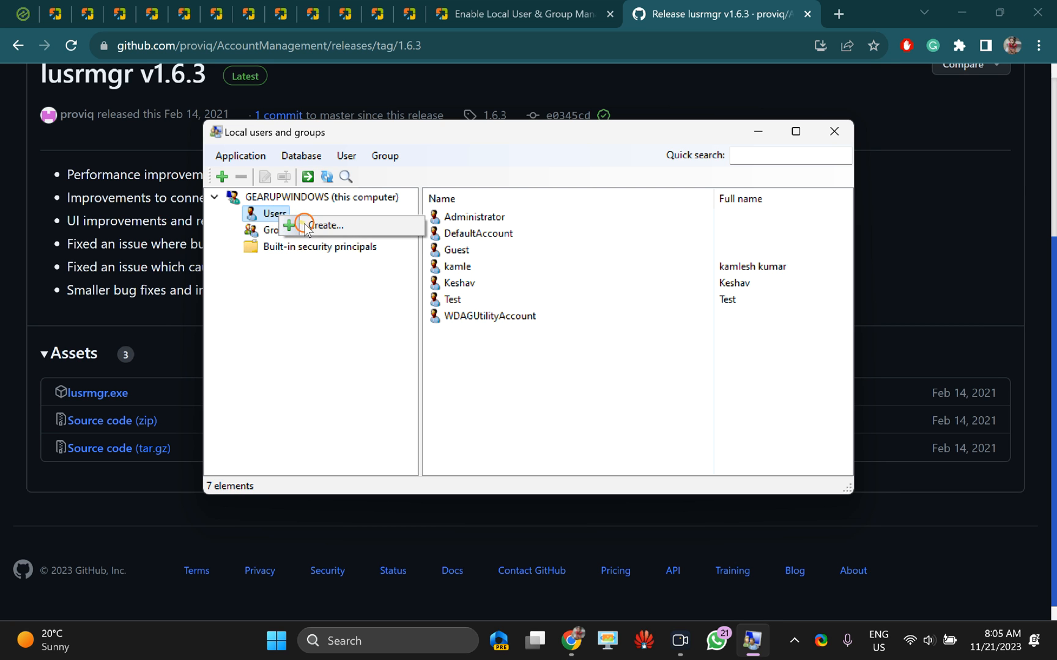
click(325, 225)
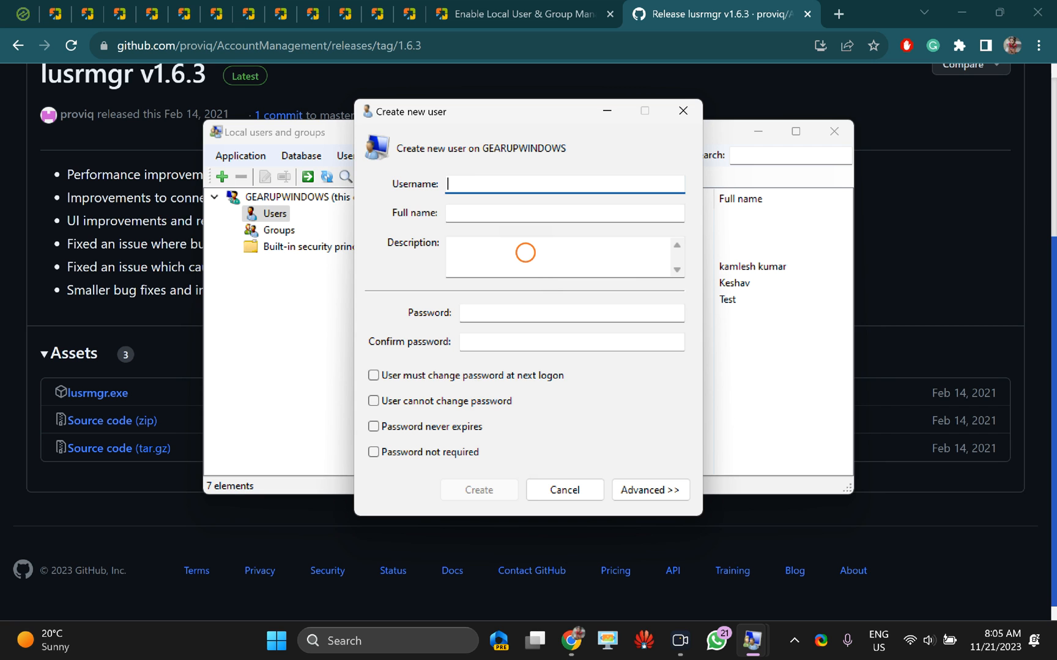
click(563, 491)
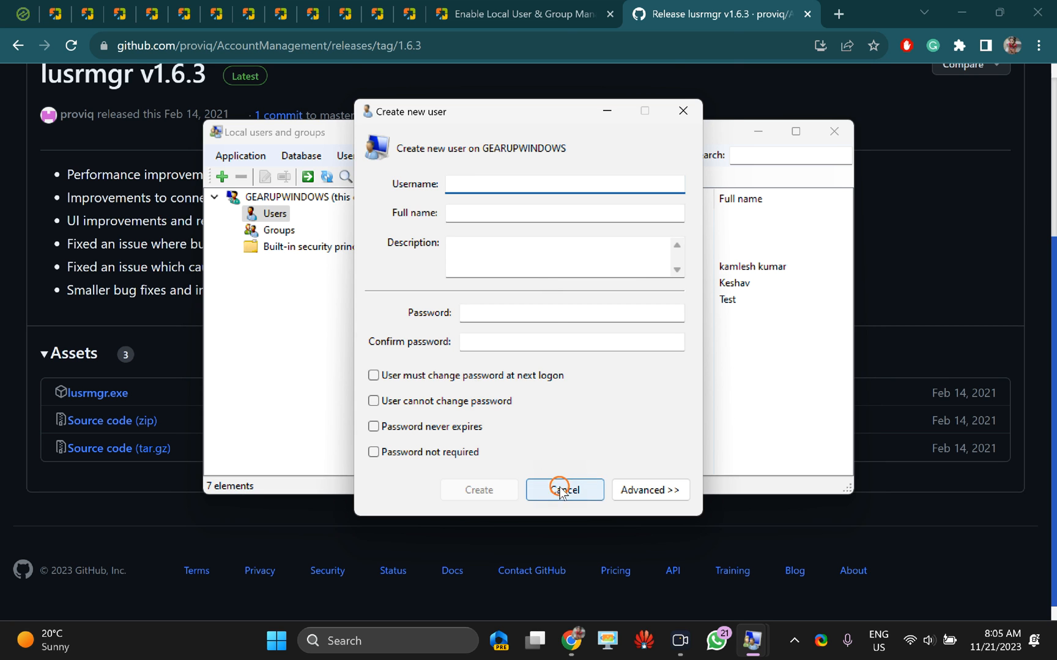
click(565, 490)
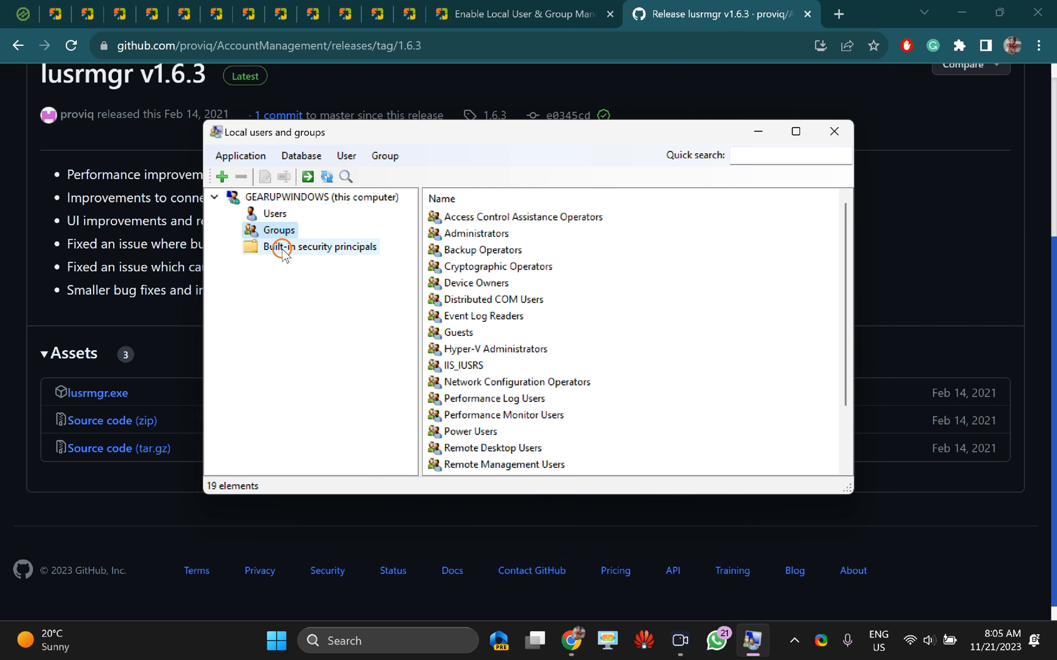
click(275, 214)
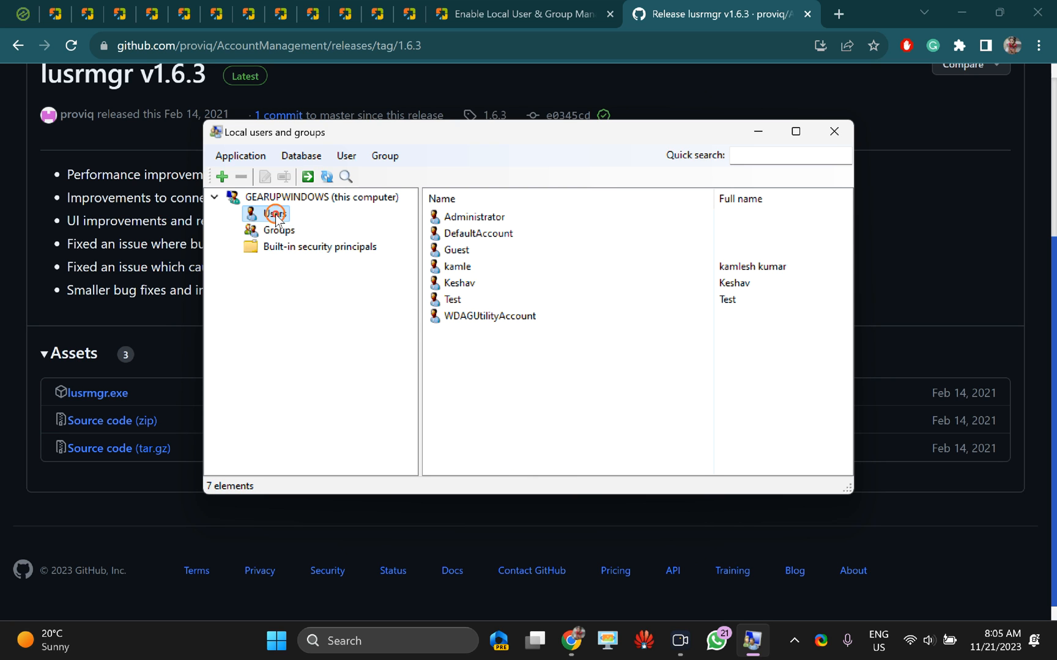